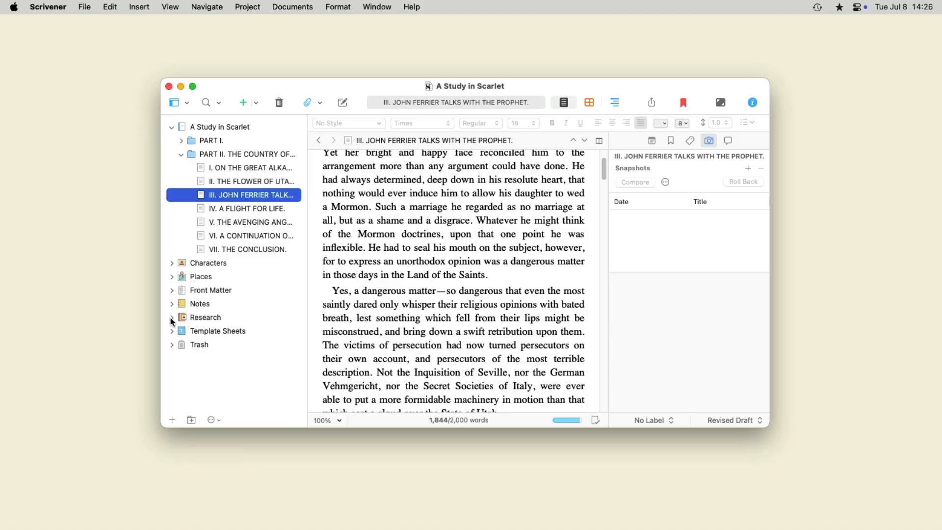
Close A Study in Scarlet and open My Novel, showing its empty Chapter 5
{"action": "left_click", "coordinate": [172, 316]}
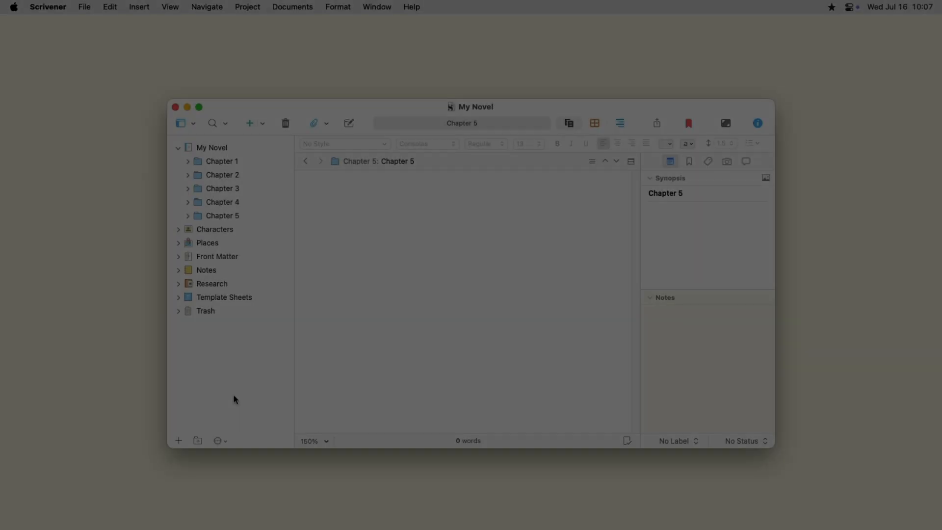
Import Walden.docx into Chapter 5 as a single 106,716-word document
{"action": "left_click", "coordinate": [222, 215]}
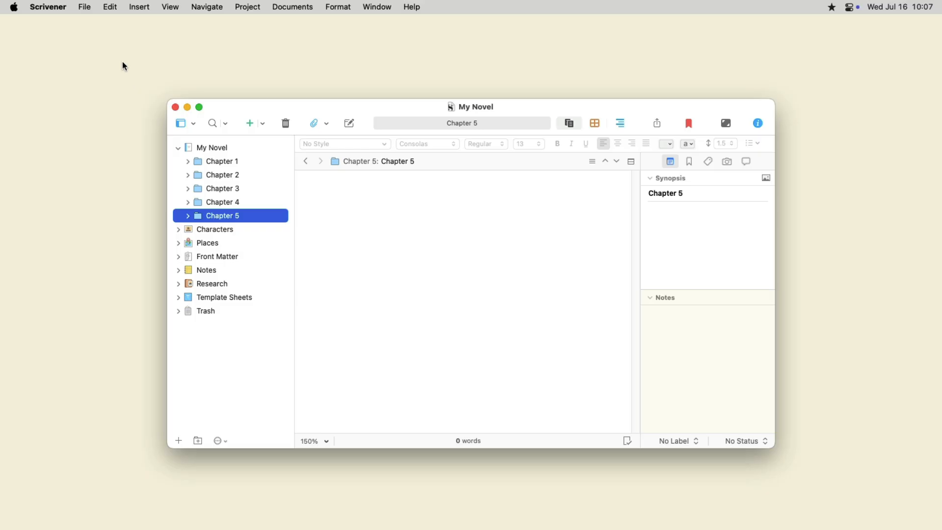
{"action": "left_click", "coordinate": [84, 6]}
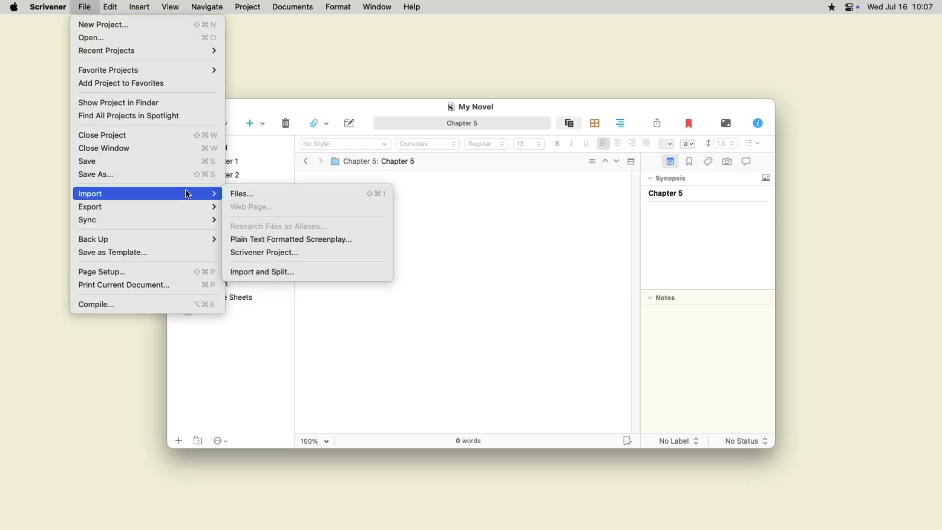
{"action": "left_click", "coordinate": [241, 193]}
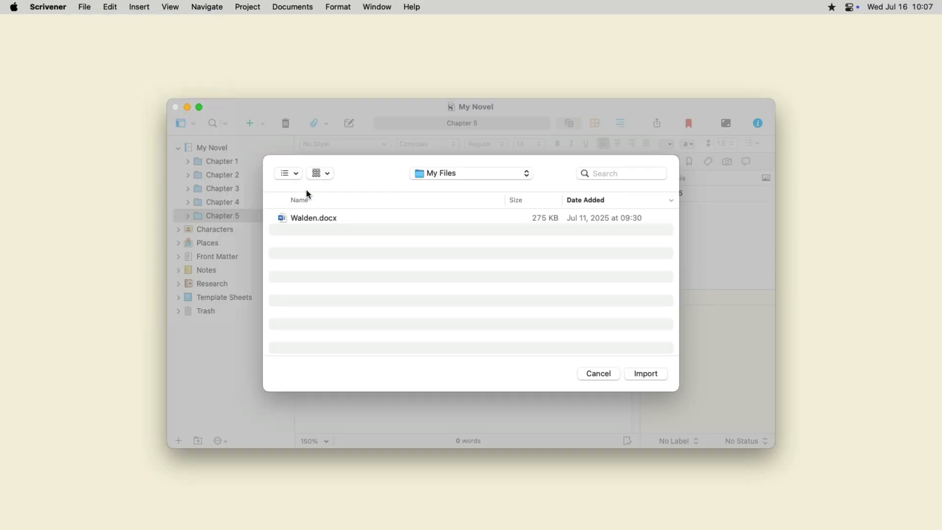
{"action": "left_click", "coordinate": [313, 218]}
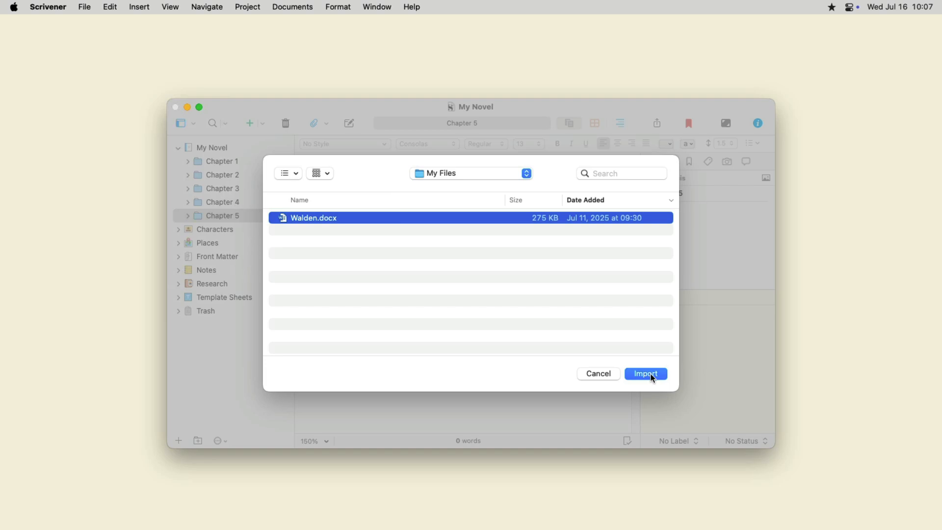
{"action": "left_click", "coordinate": [645, 373]}
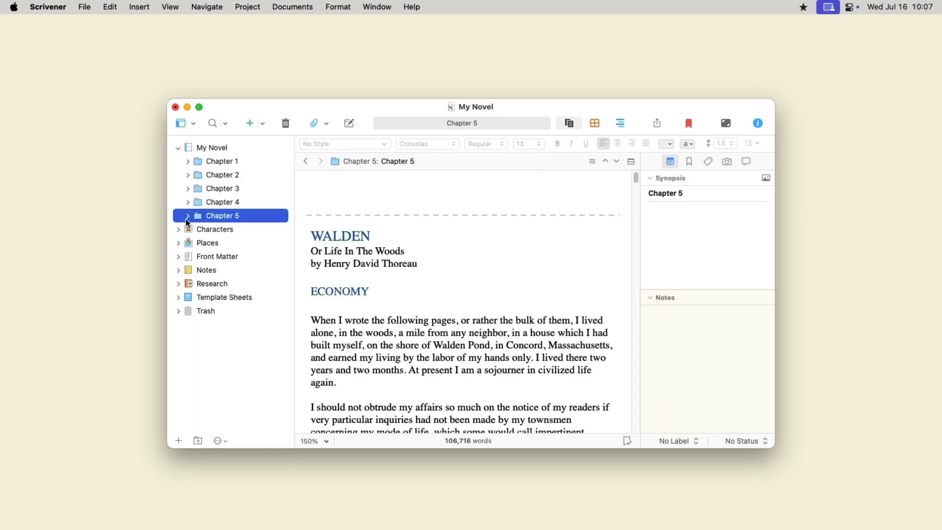
{"action": "left_click", "coordinate": [188, 215]}
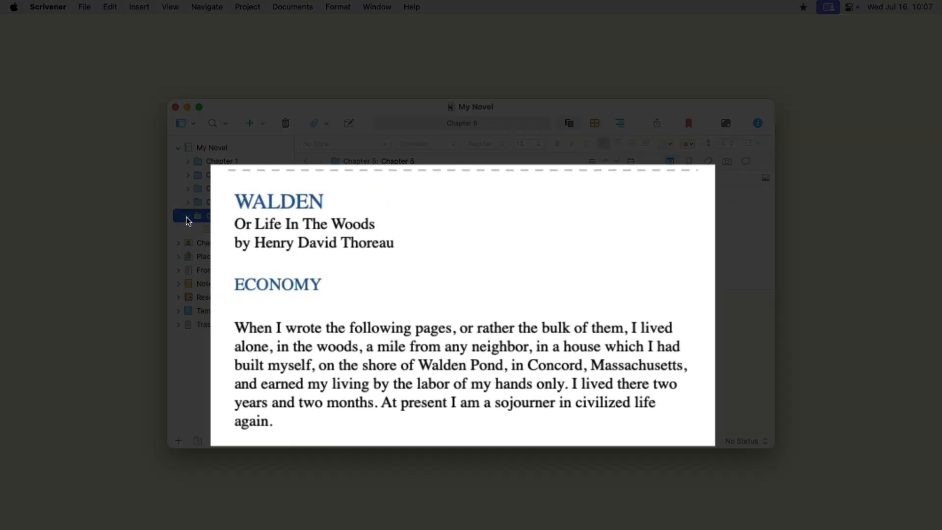
{"action": "left_click", "coordinate": [211, 284]}
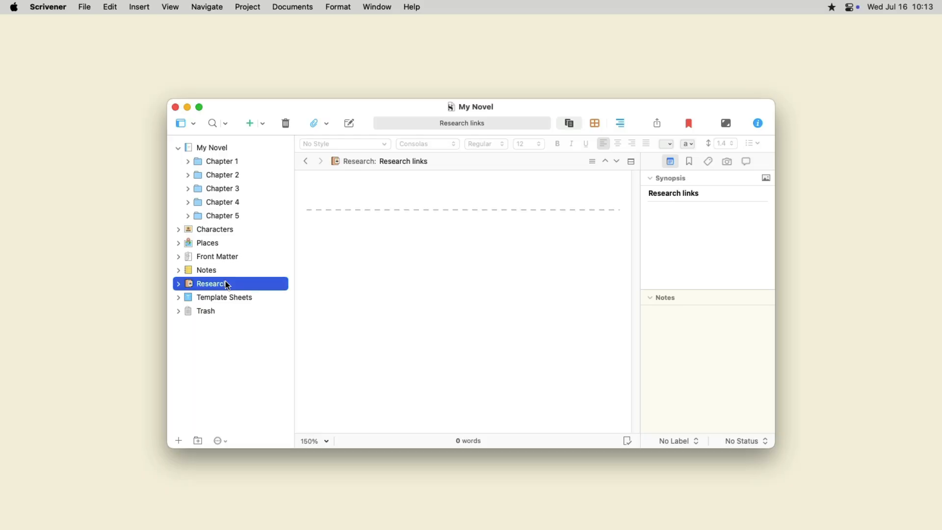
Expand the Research folder and view the Walden_Pond image
{"action": "left_click", "coordinate": [84, 6]}
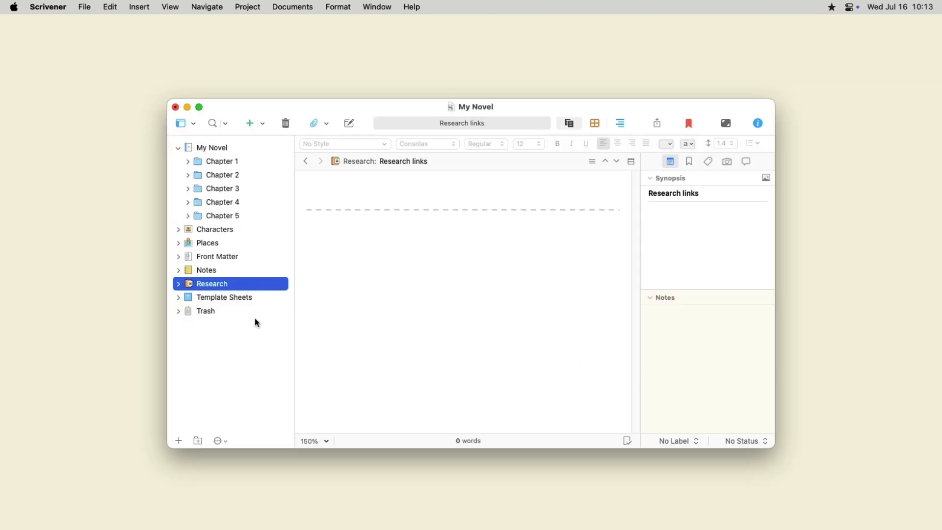
{"action": "left_click", "coordinate": [178, 283]}
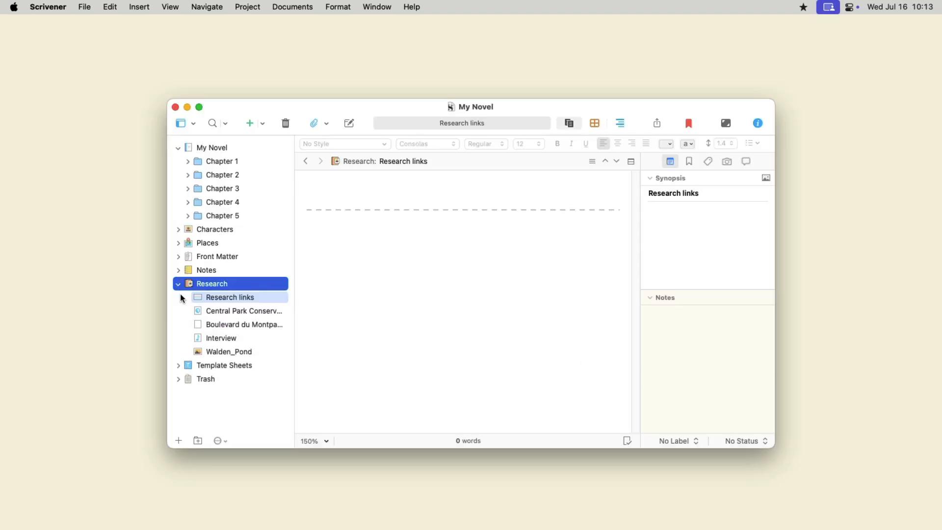
{"action": "left_click", "coordinate": [228, 352]}
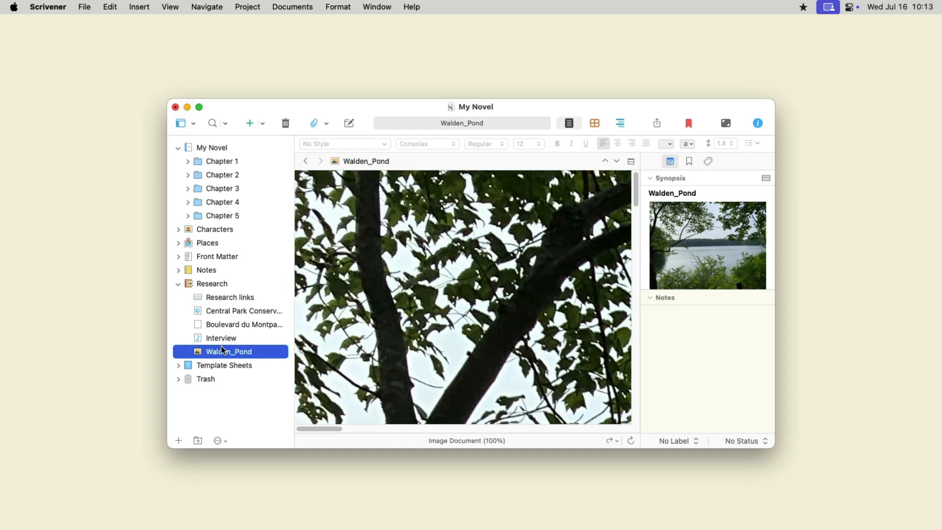
{"action": "left_click", "coordinate": [220, 338]}
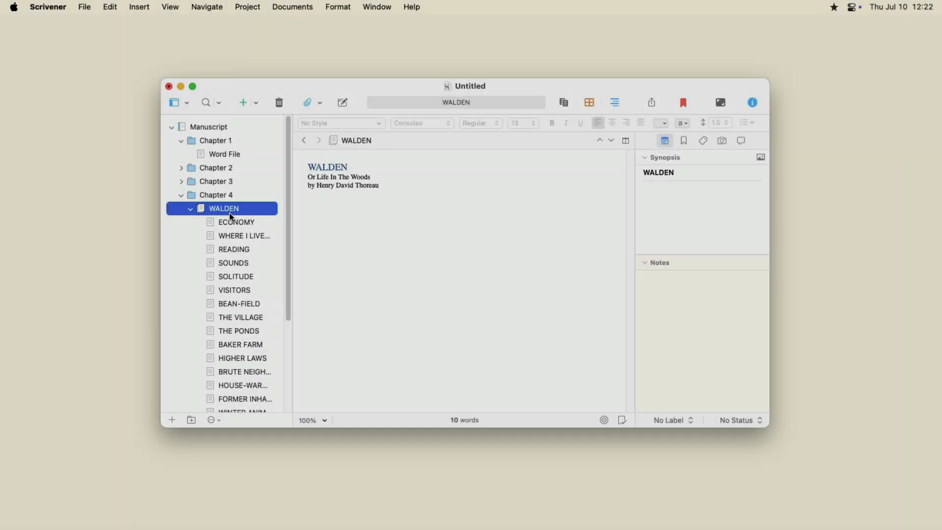
View the ECONOMY and READING sections, then leave Chapter 4 empty and collapsed
{"action": "left_click", "coordinate": [236, 222]}
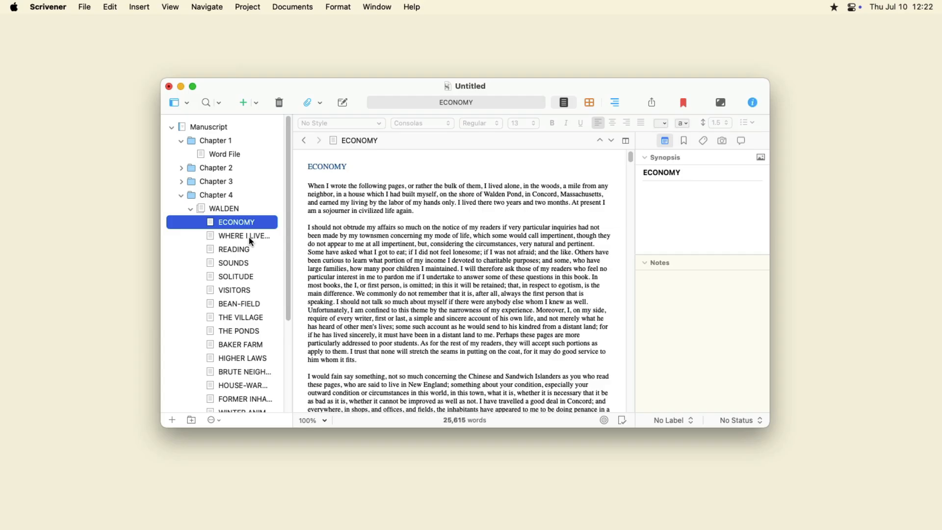
{"action": "left_click", "coordinate": [233, 248]}
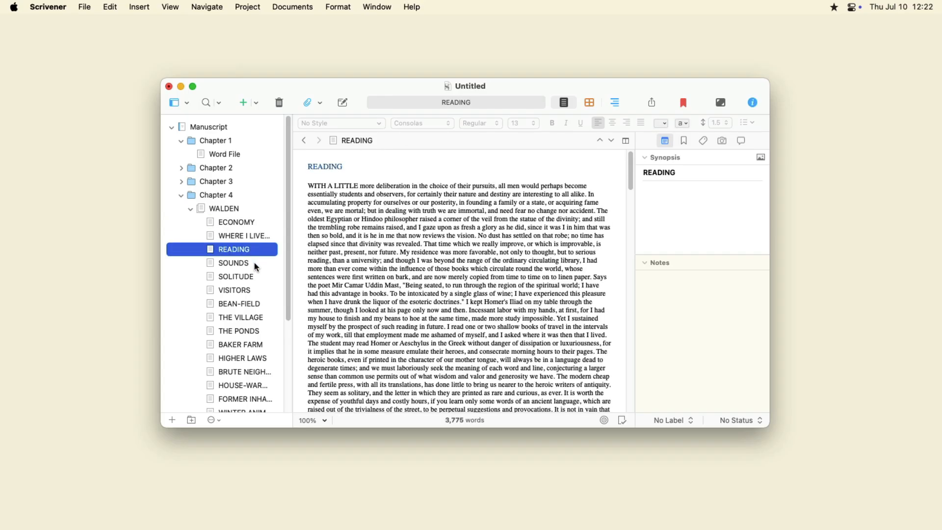
{"action": "left_click", "coordinate": [234, 263]}
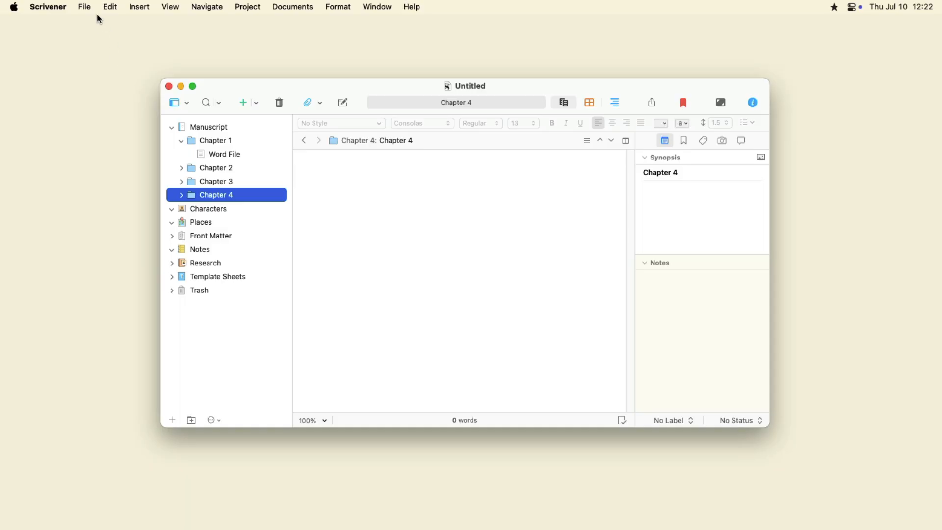
Import Walden.docx into Chapter 4, split using the document's outline structure
{"action": "left_click", "coordinate": [84, 6]}
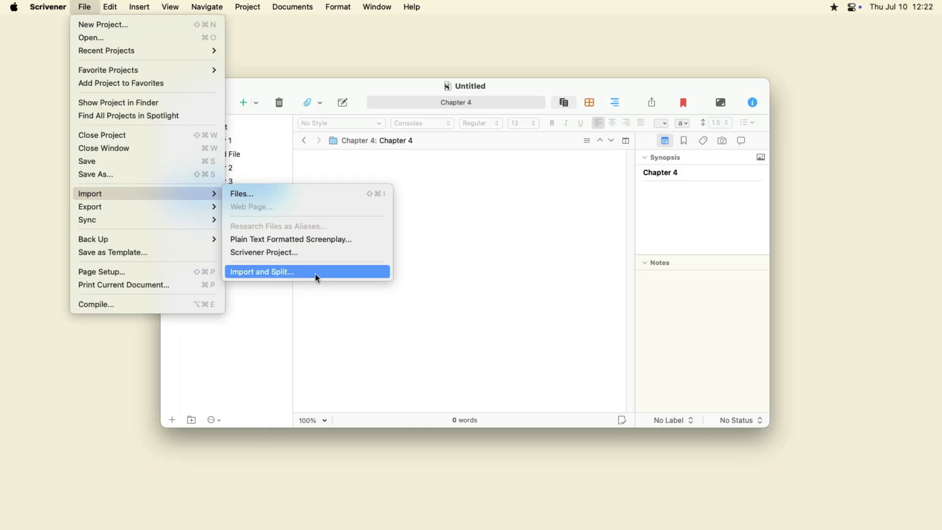
{"action": "left_click", "coordinate": [262, 272]}
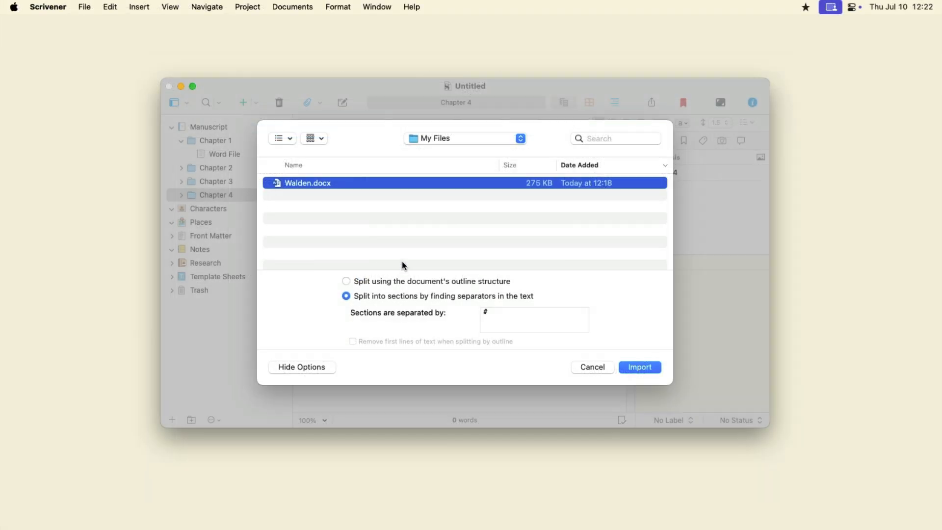
{"action": "left_click", "coordinate": [346, 280]}
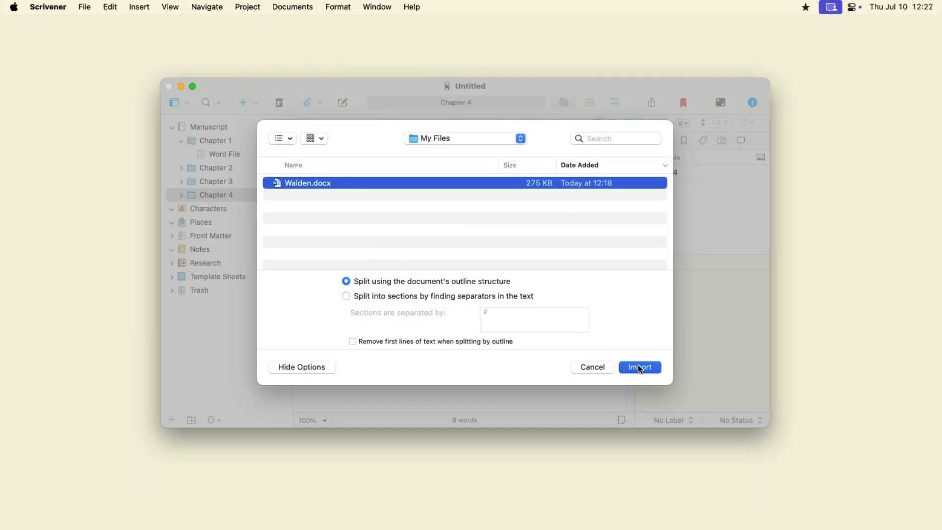
{"action": "left_click", "coordinate": [639, 367]}
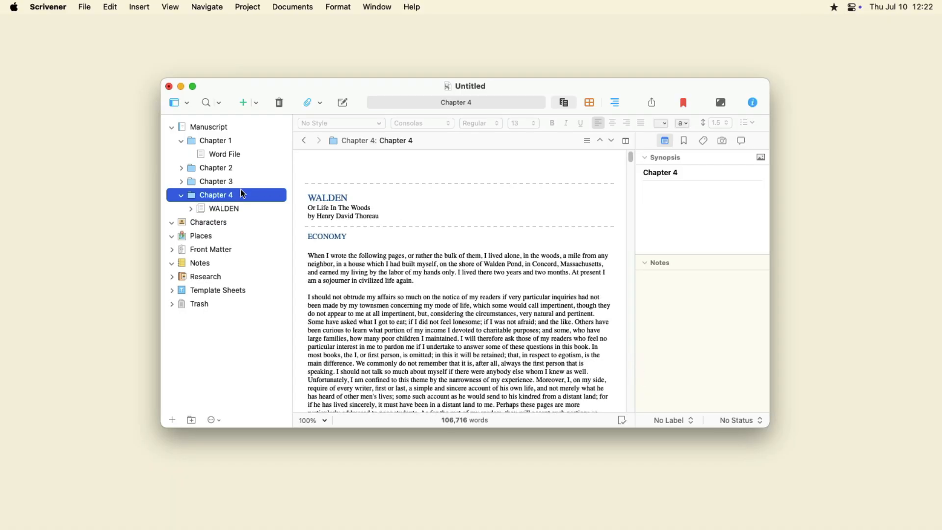
Expand WALDEN and view ECONOMY, WHERE I LIVED, AND WHAT I LIVED FOR, and READING
{"action": "left_click", "coordinate": [191, 209]}
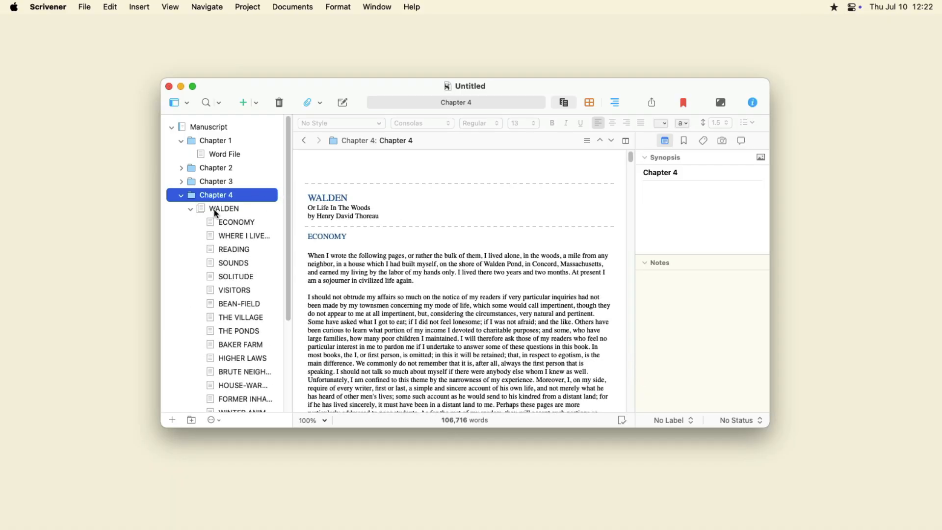
{"action": "left_click", "coordinate": [236, 221]}
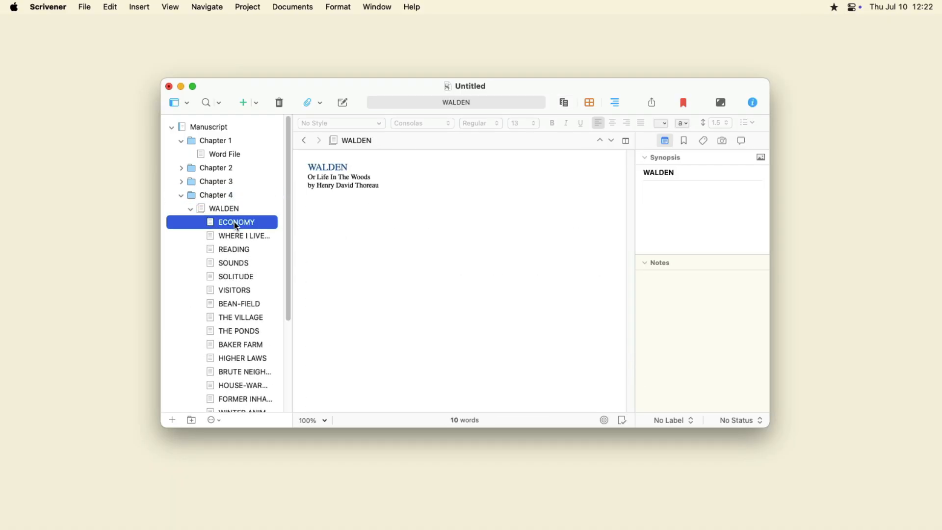
{"action": "left_click", "coordinate": [244, 236]}
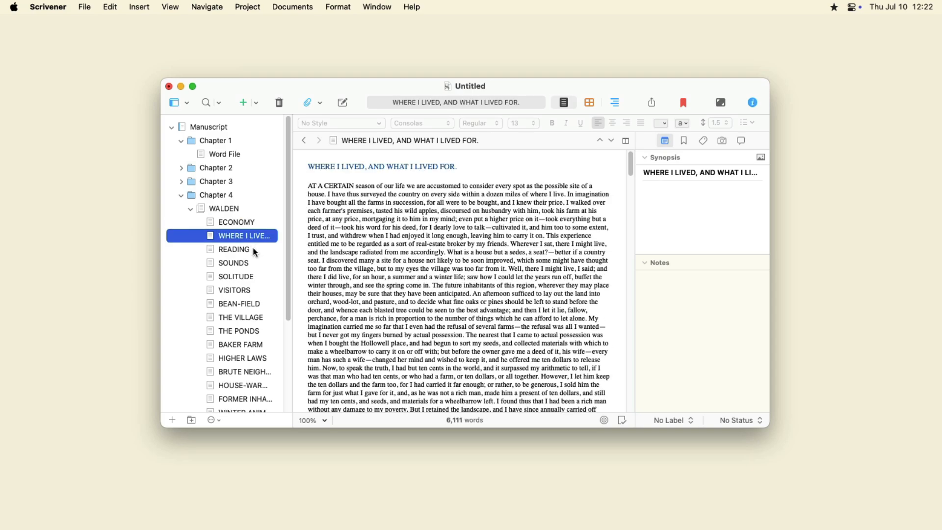
{"action": "left_click", "coordinate": [234, 263]}
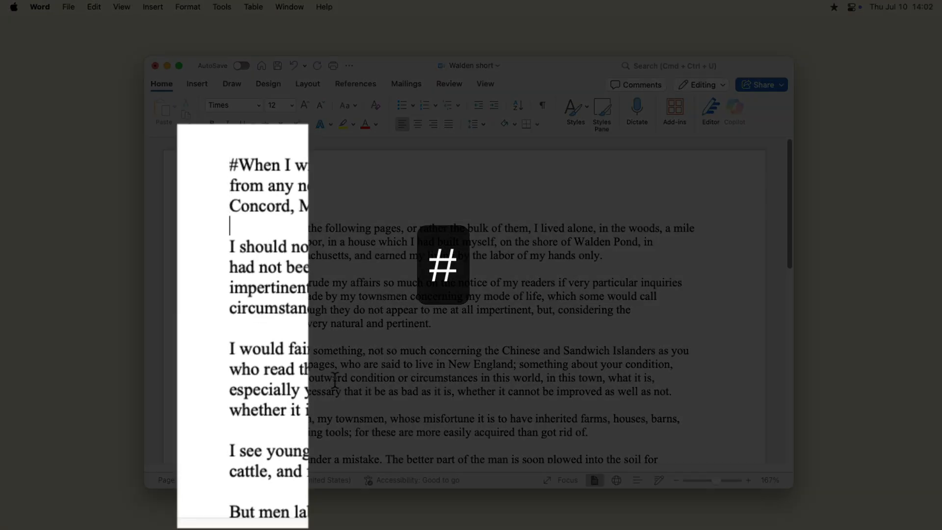
Add a # separator at the start of the Walden short paragraphs in Word
{"action": "type", "text": "#"}
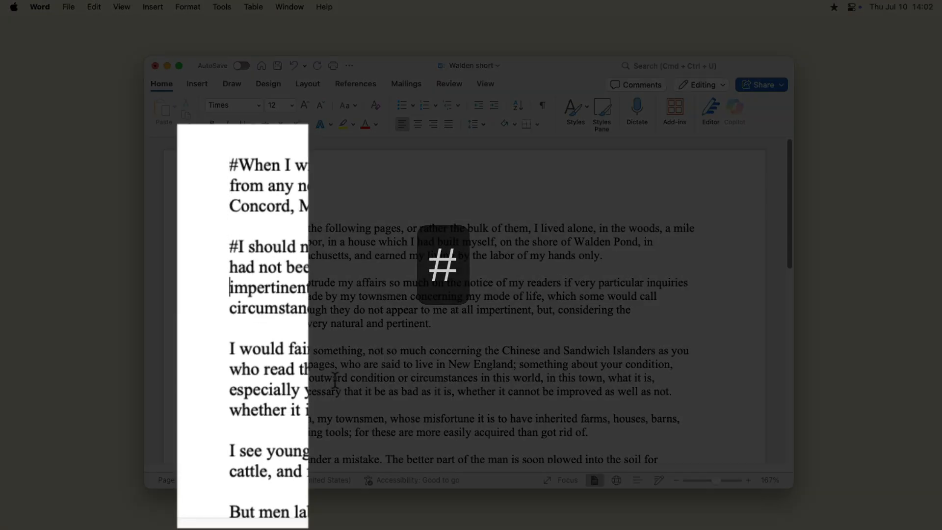
{"action": "type", "text": "#"}
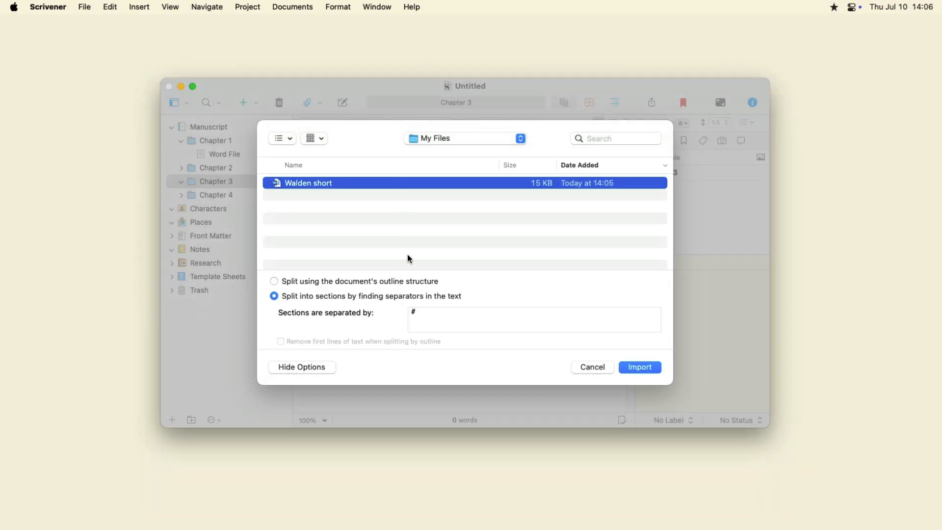
{"action": "mouse_move", "coordinate": [417, 298]}
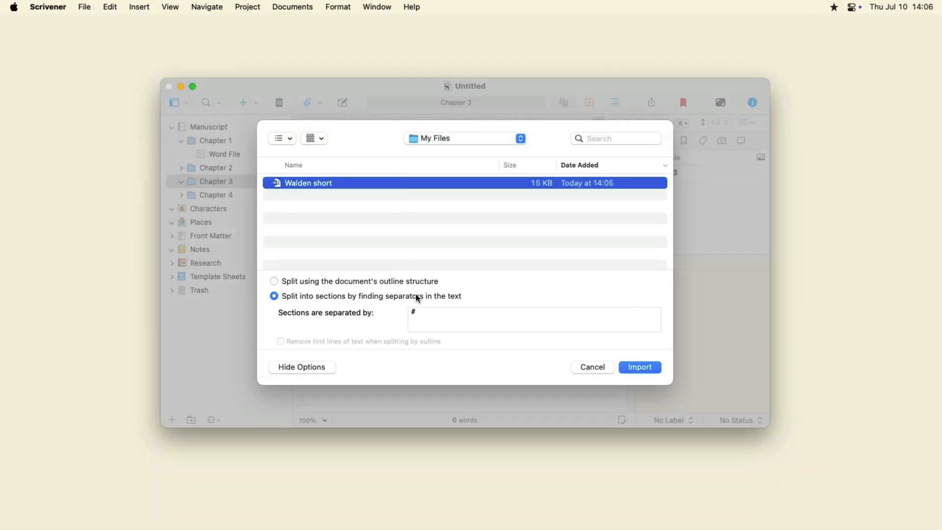
Import Walden short into Chapter 3, split at # separators into five documents
{"action": "left_click", "coordinate": [639, 367]}
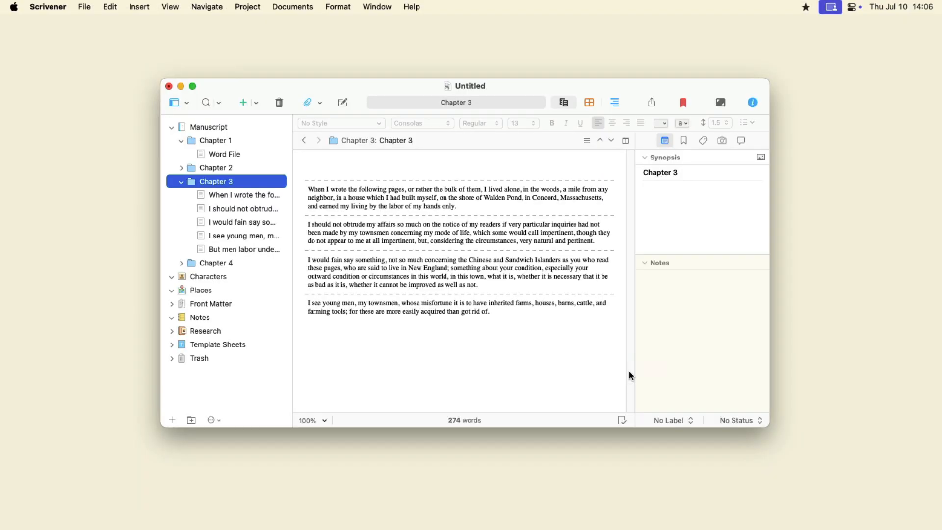
{"action": "left_click", "coordinate": [243, 222]}
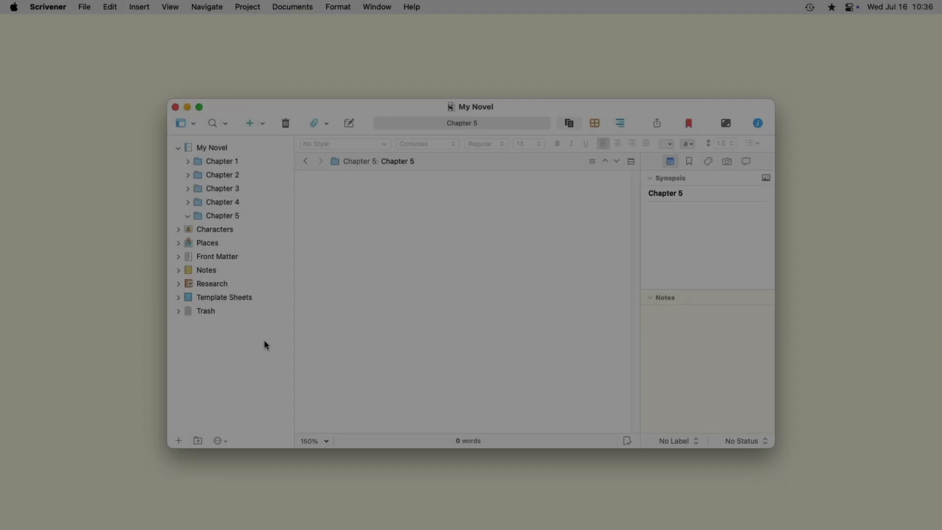
Import Walden.md split by Markdown headings, then expand WALDEN and open ECONOMY
{"action": "left_click", "coordinate": [84, 7]}
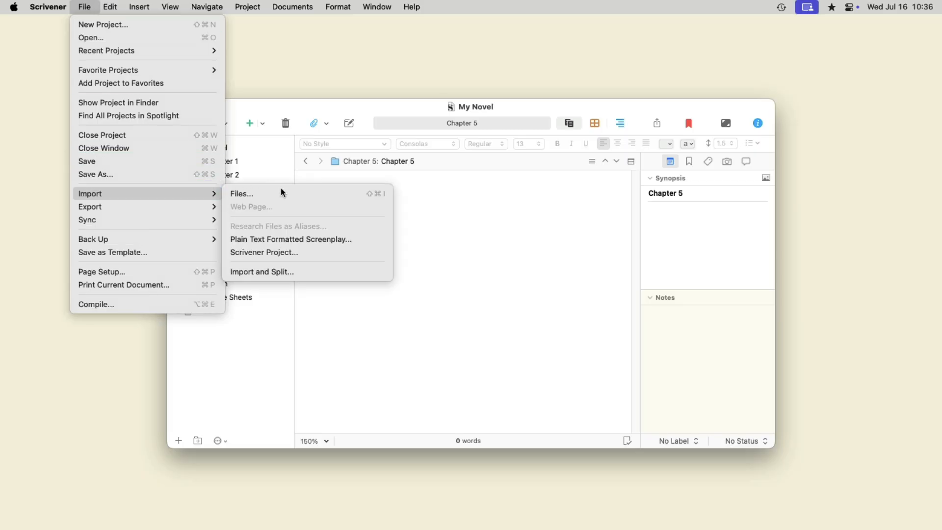
{"action": "left_click", "coordinate": [262, 271]}
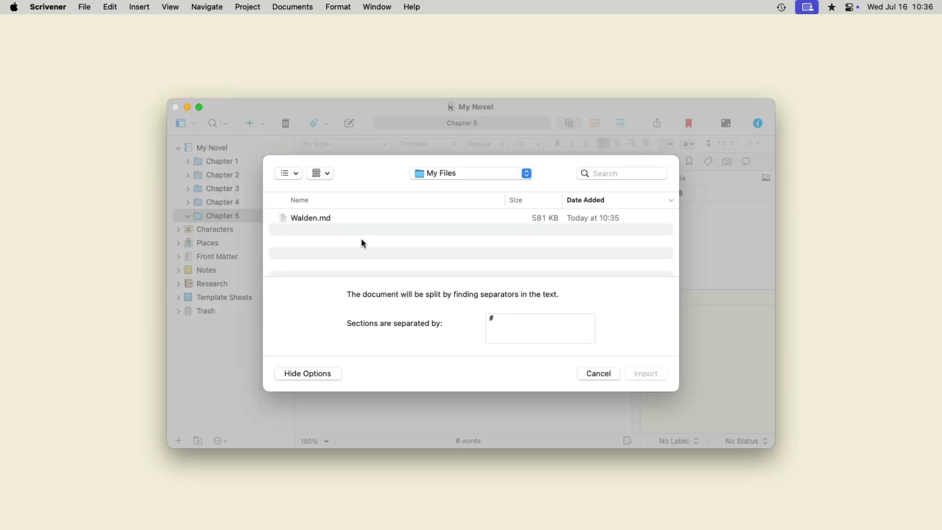
{"action": "left_click", "coordinate": [311, 218]}
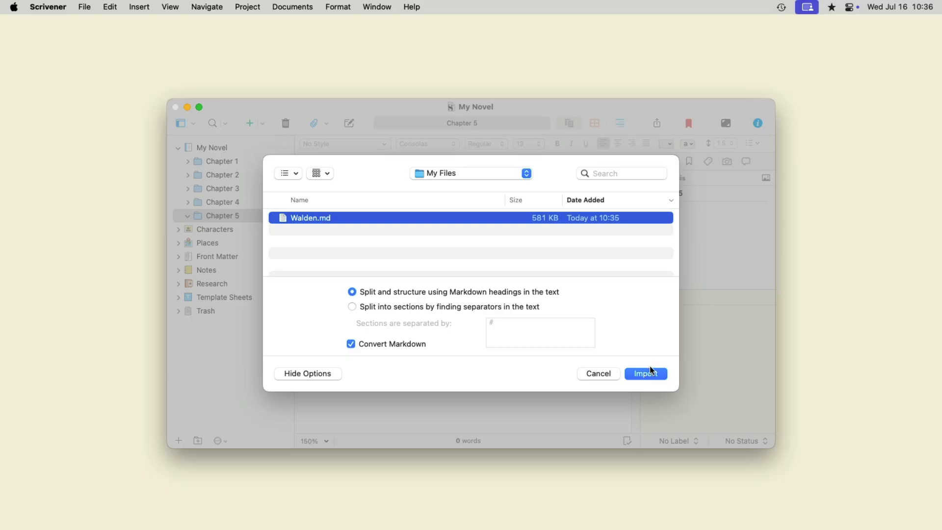
{"action": "left_click", "coordinate": [644, 373]}
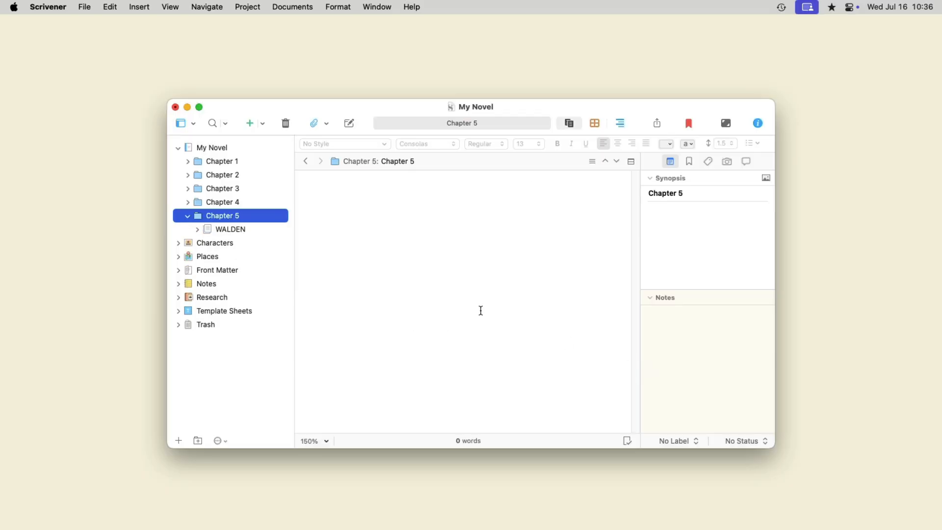
{"action": "left_click", "coordinate": [231, 230]}
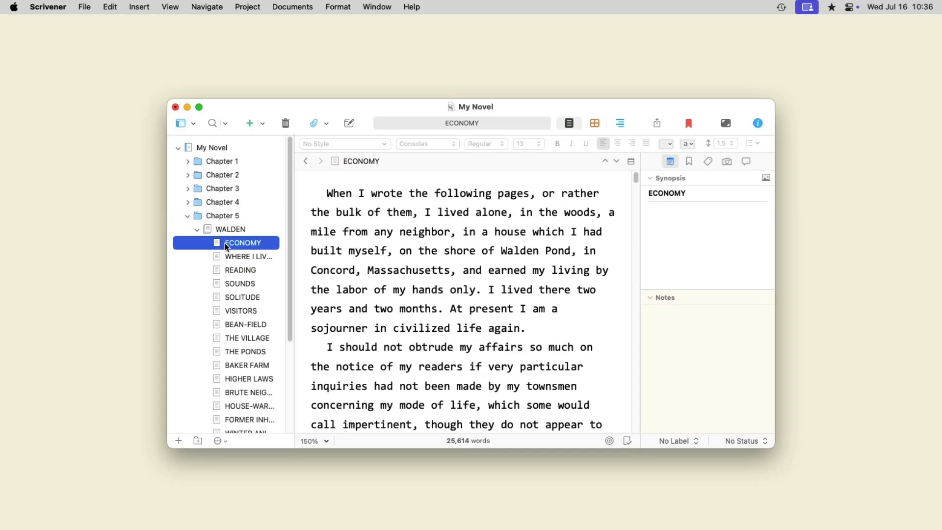
{"action": "left_click", "coordinate": [239, 283]}
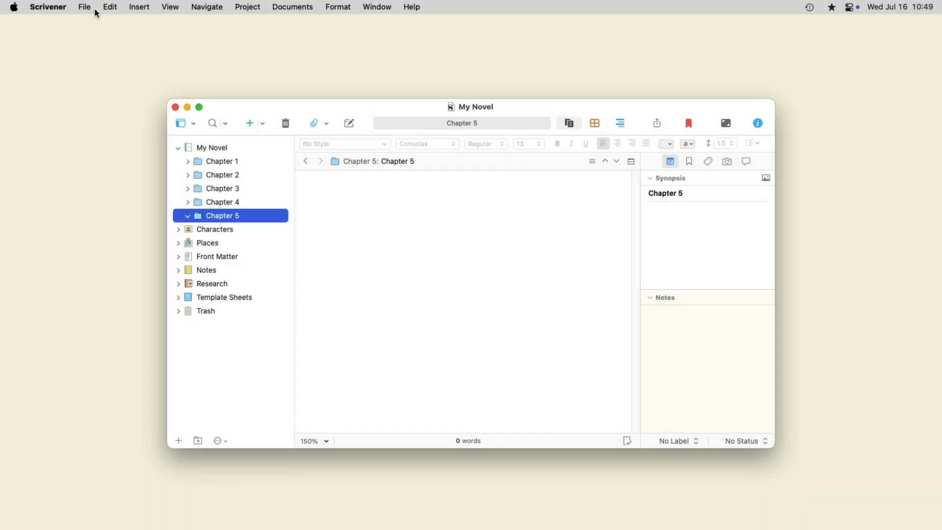
Import Walden.opml and browse the Where I Lived, Sounds, Visitors and The Village documents
{"action": "left_click", "coordinate": [83, 6]}
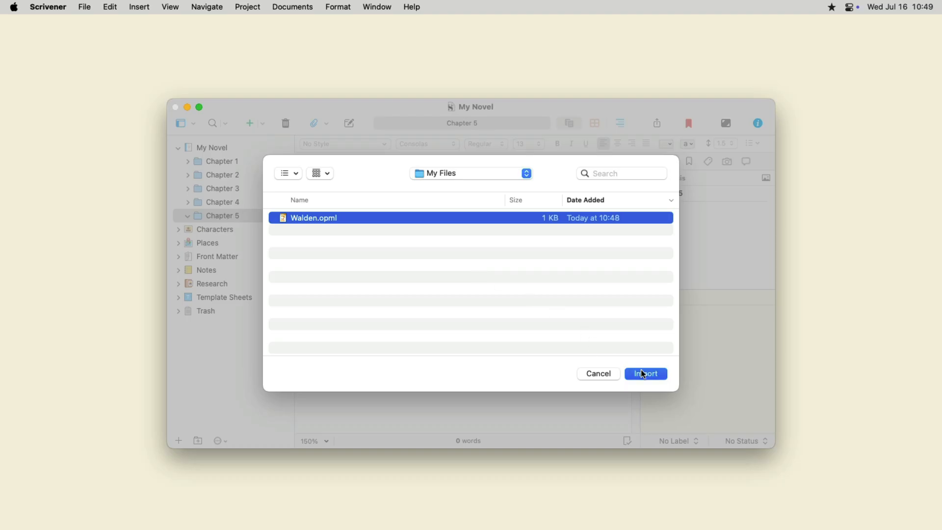
{"action": "left_click", "coordinate": [646, 373]}
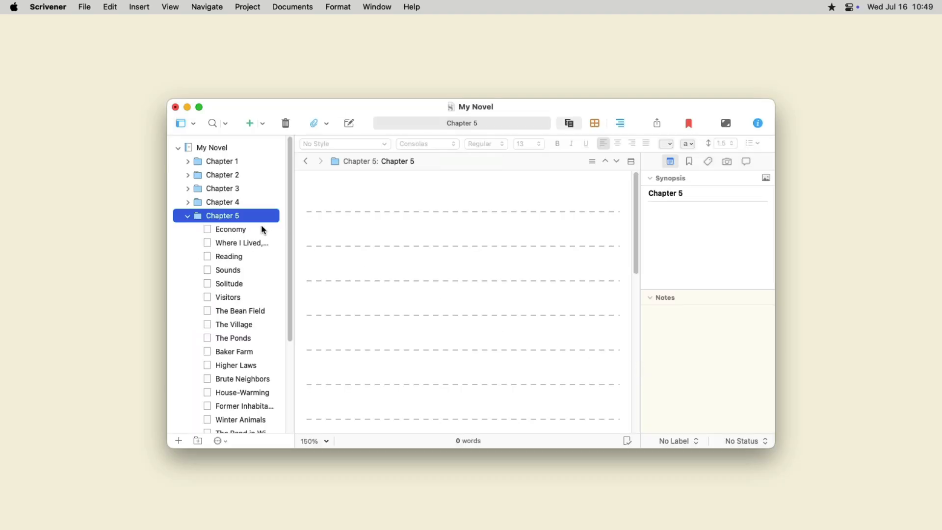
{"action": "left_click", "coordinate": [239, 242]}
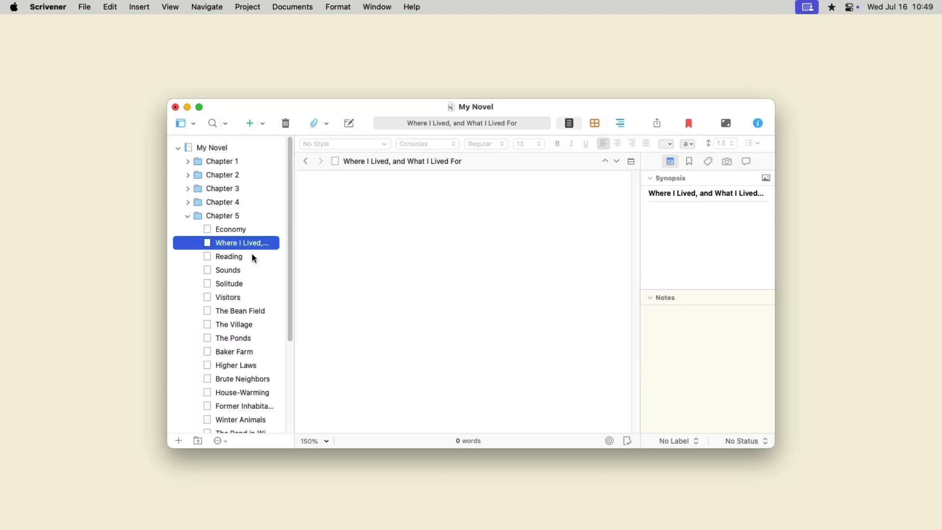
{"action": "left_click", "coordinate": [227, 270]}
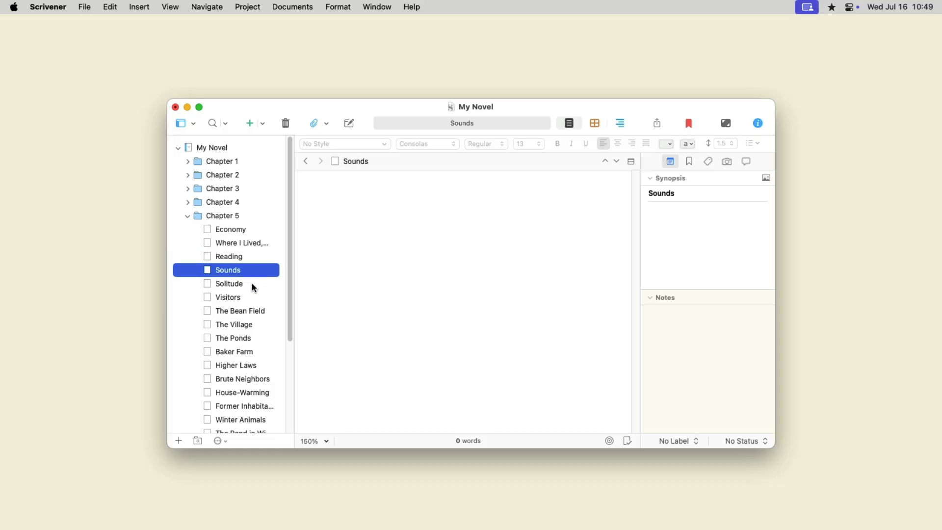
{"action": "left_click", "coordinate": [227, 297]}
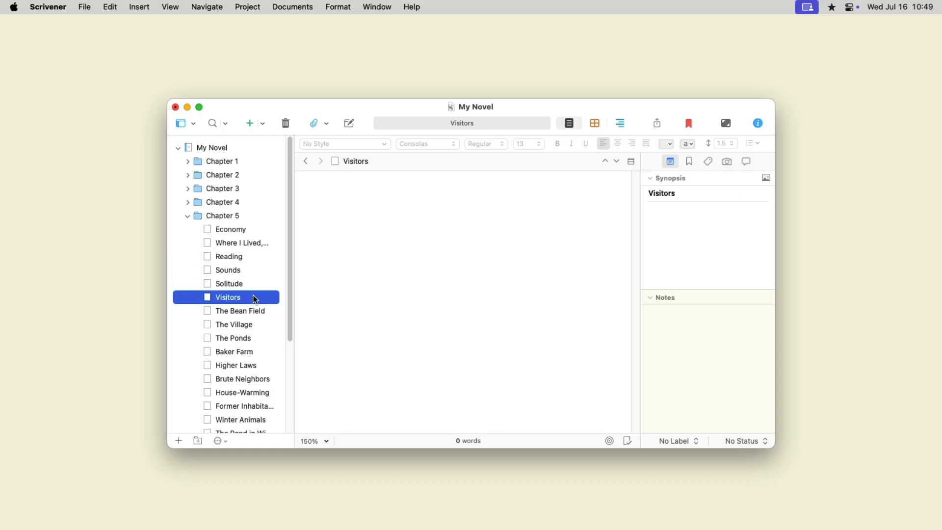
{"action": "left_click", "coordinate": [233, 324]}
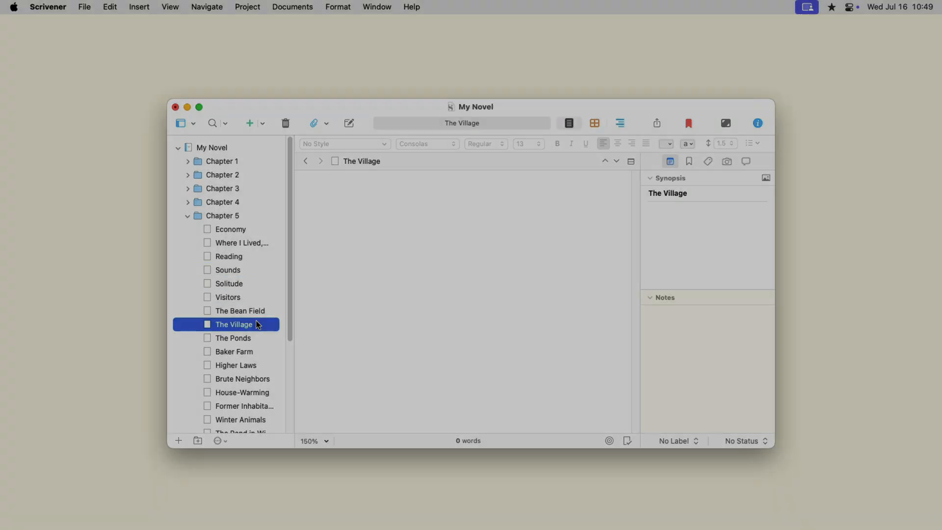
{"action": "left_click", "coordinate": [84, 6]}
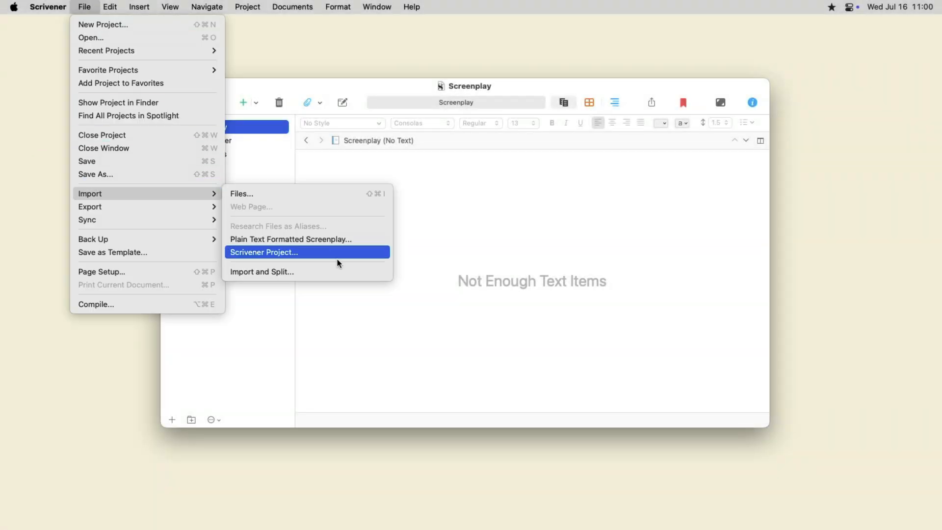
Import The Story of Alice and Bob.fountain, split into scenes like EXT. CAFE IN PARIS
{"action": "left_click", "coordinate": [262, 272]}
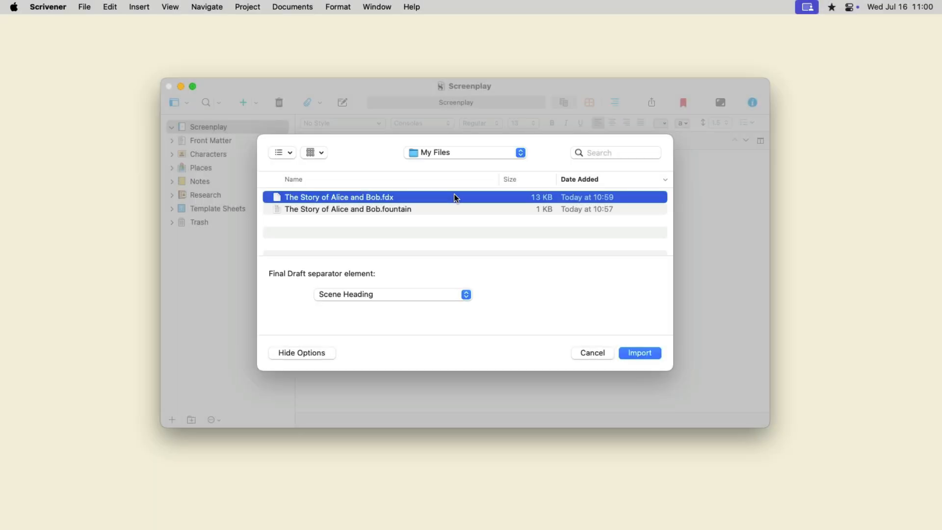
{"action": "left_click", "coordinate": [348, 209]}
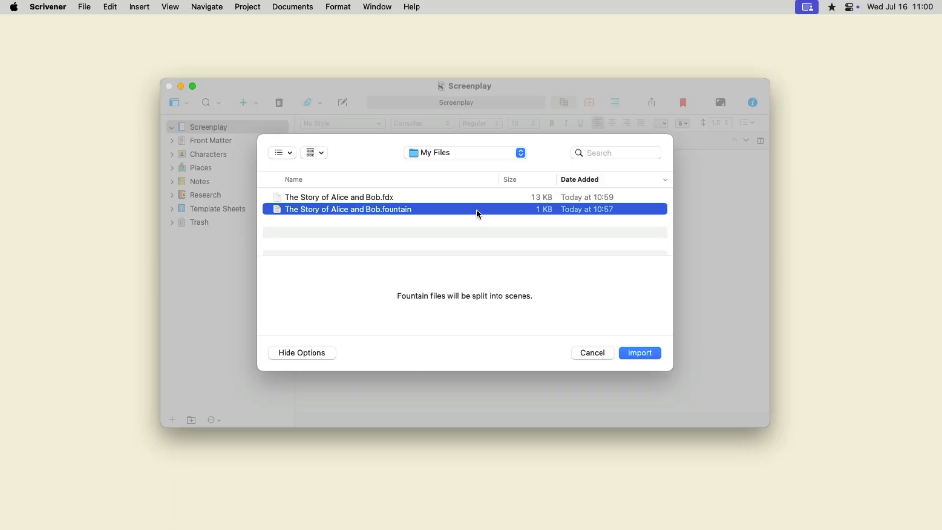
{"action": "left_click", "coordinate": [640, 353]}
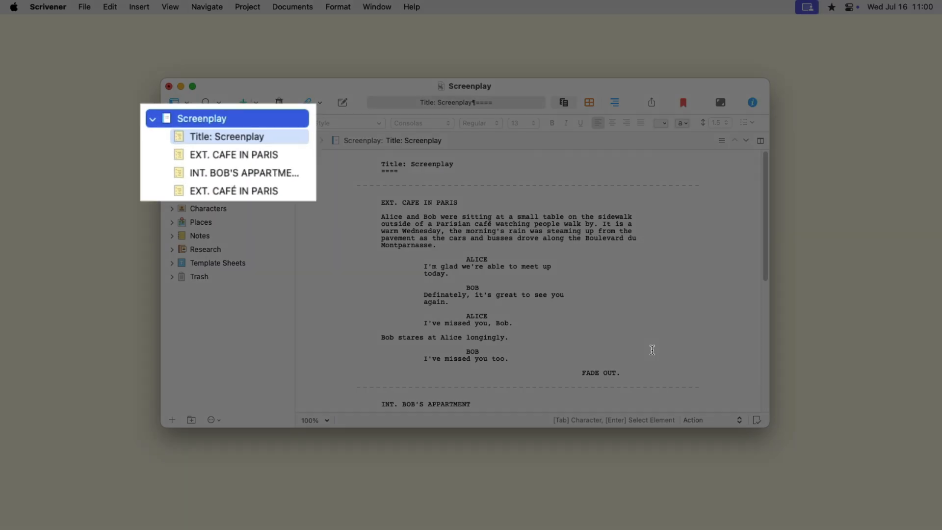